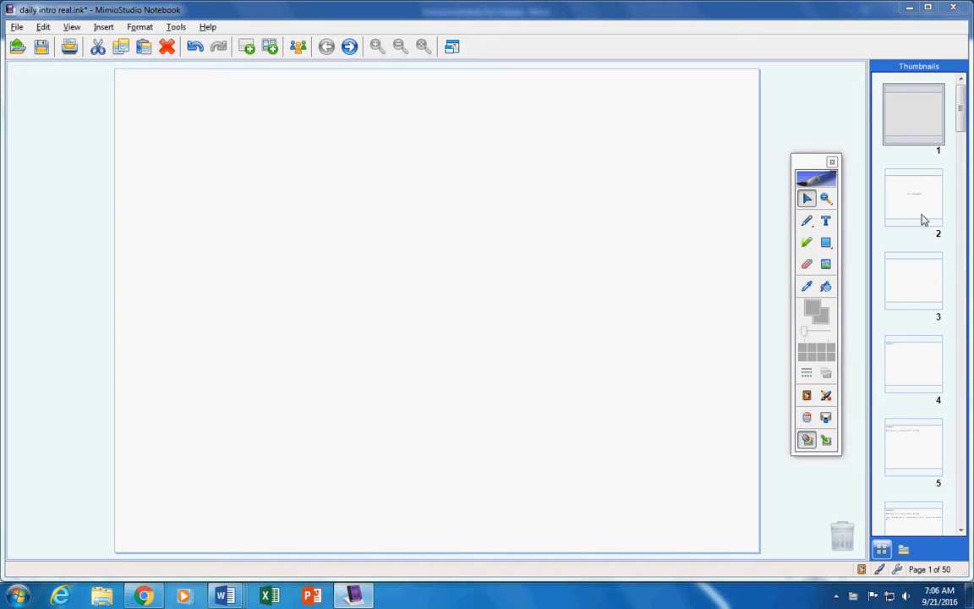
- Jump to page 4 of the notebook, headed "Incompletes"
click(915, 285)
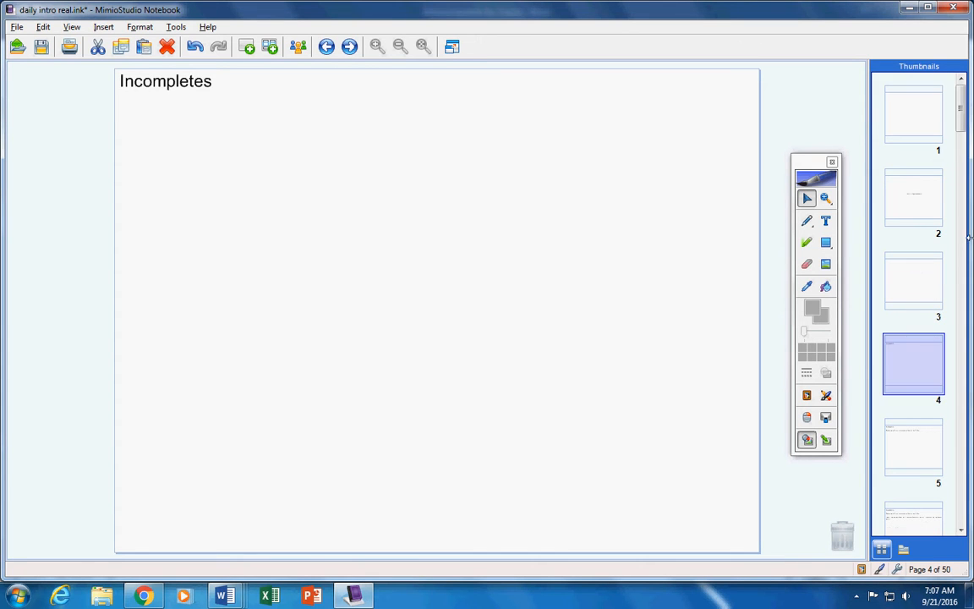
- Close all open Word documents from the taskbar icon
right_click(225, 593)
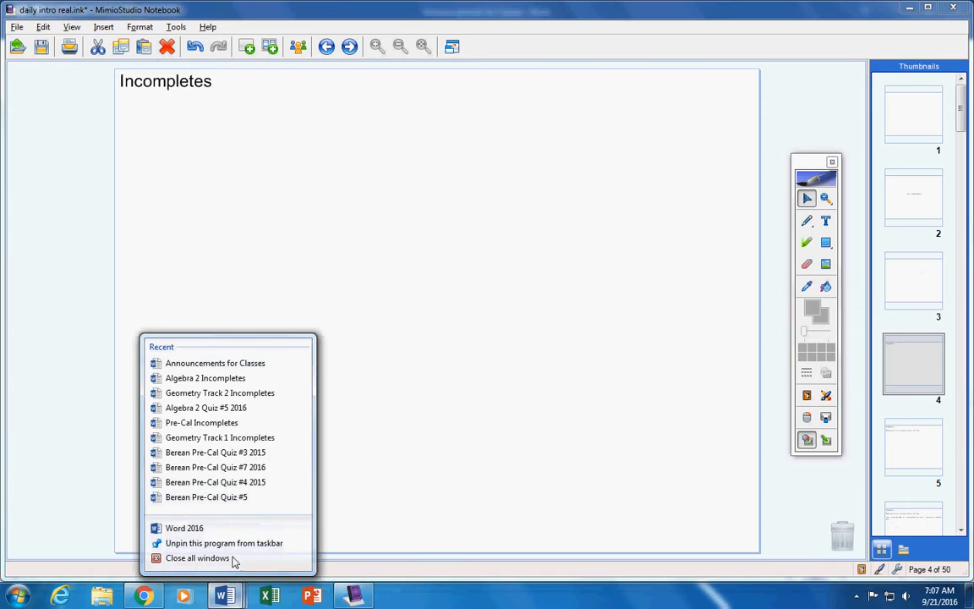
click(201, 423)
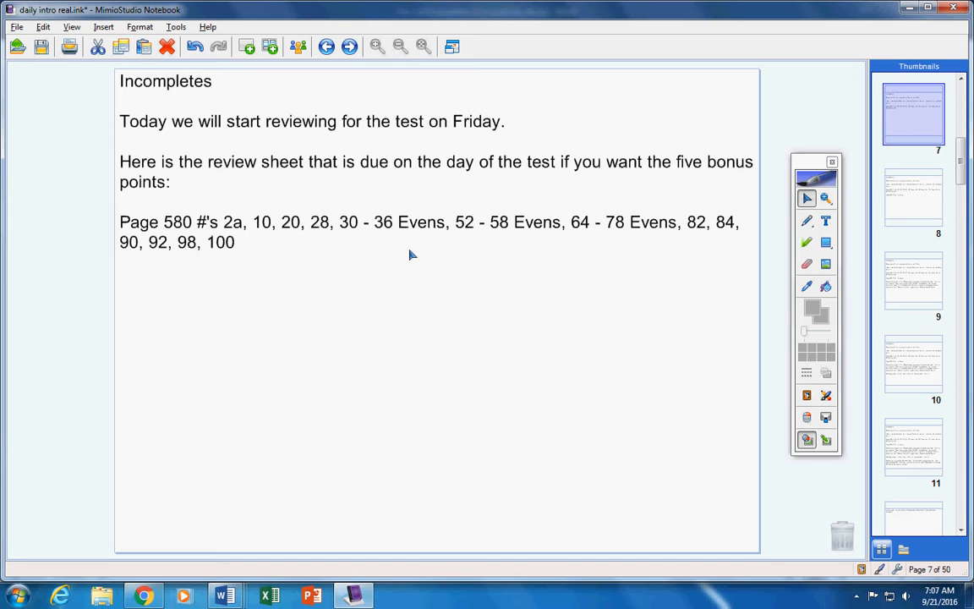
- Type "Page 617 #'s 2 - 14 Evens" on the notebook page
text(Page 617 #'s 2 - 14 Evens)
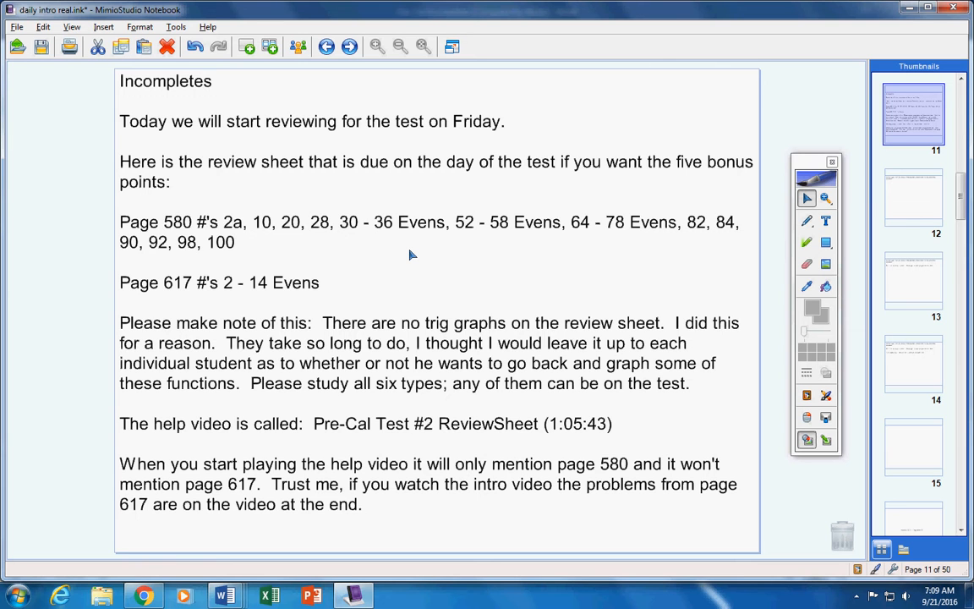
mouse_move(445, 247)
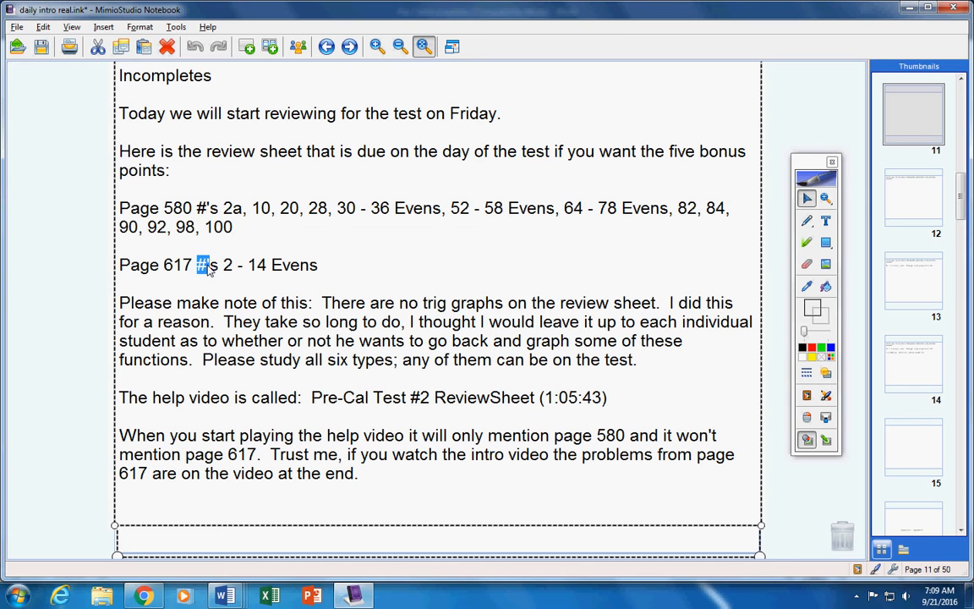
triple_click(207, 265)
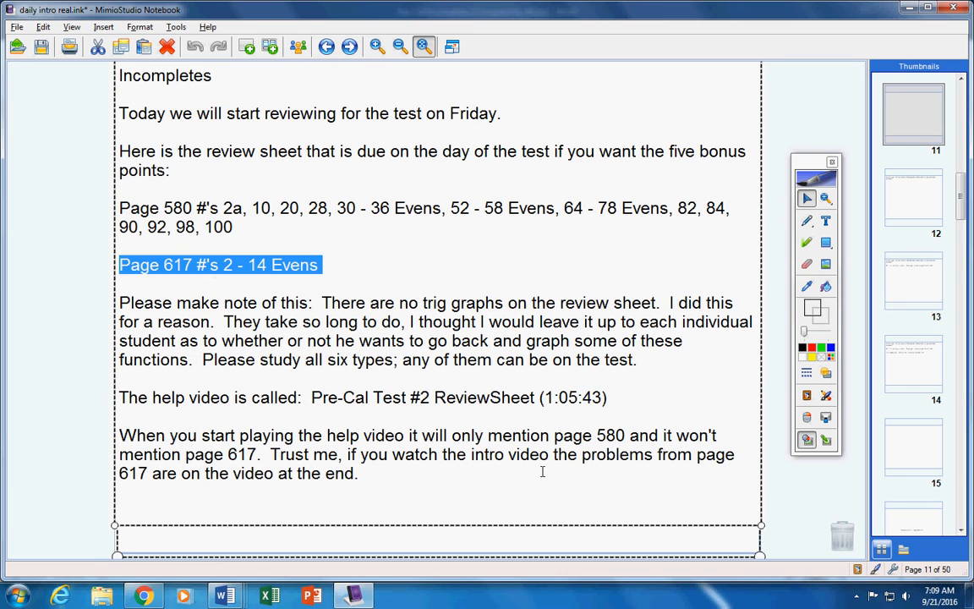
mouse_move(180, 484)
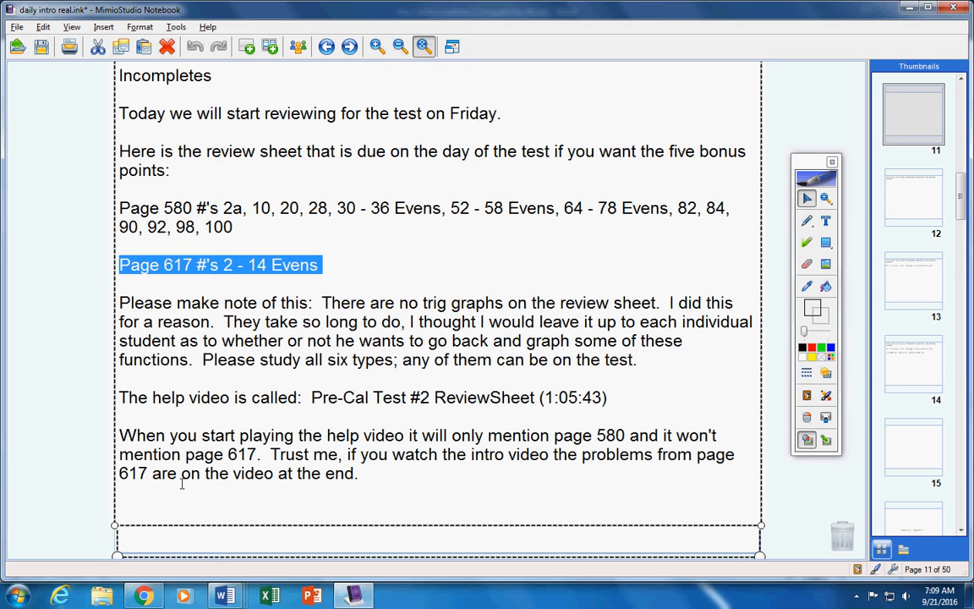
mouse_move(258, 279)
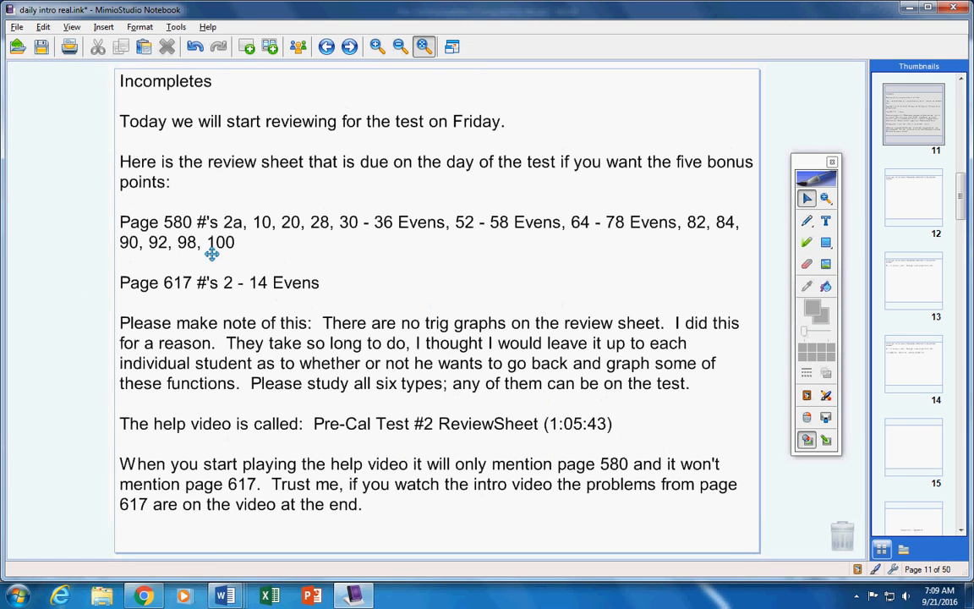
- Jump to page 14 with the quiz-grading note and closing message
click(911, 197)
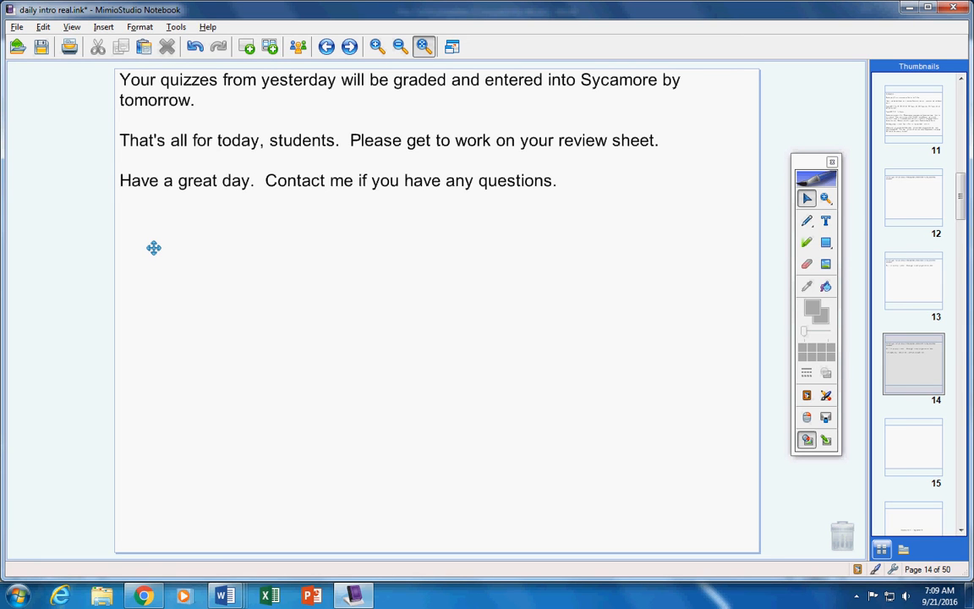
mouse_move(579, 244)
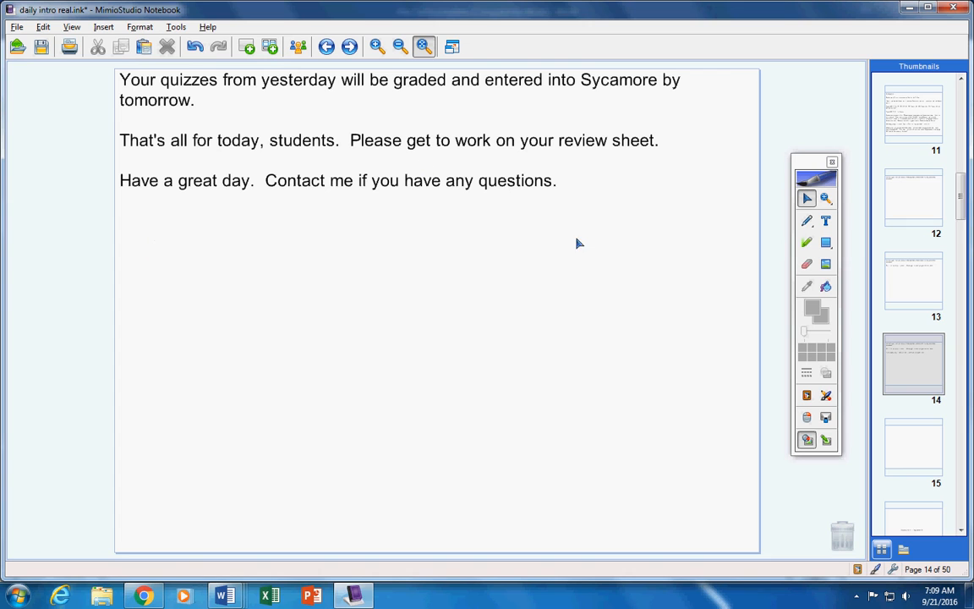